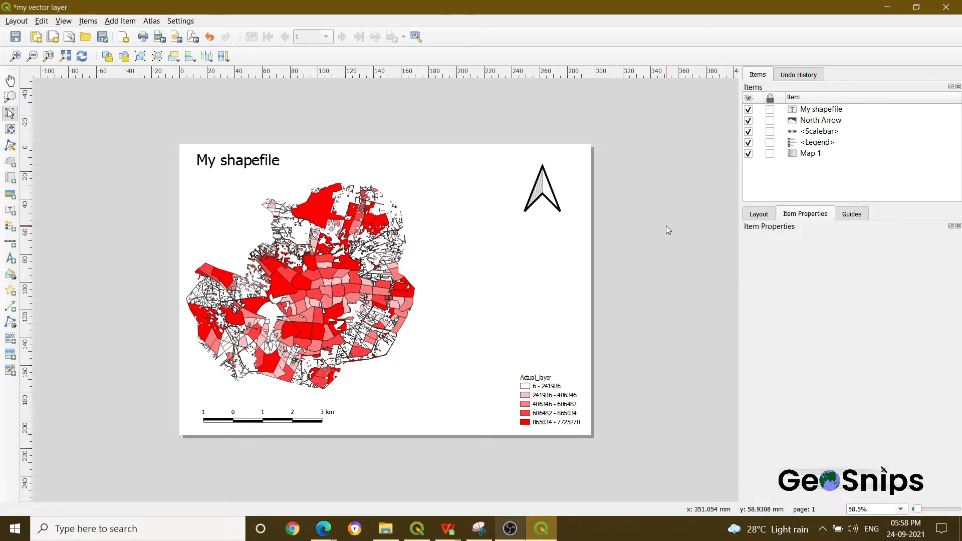
mouse_move(3, 138)
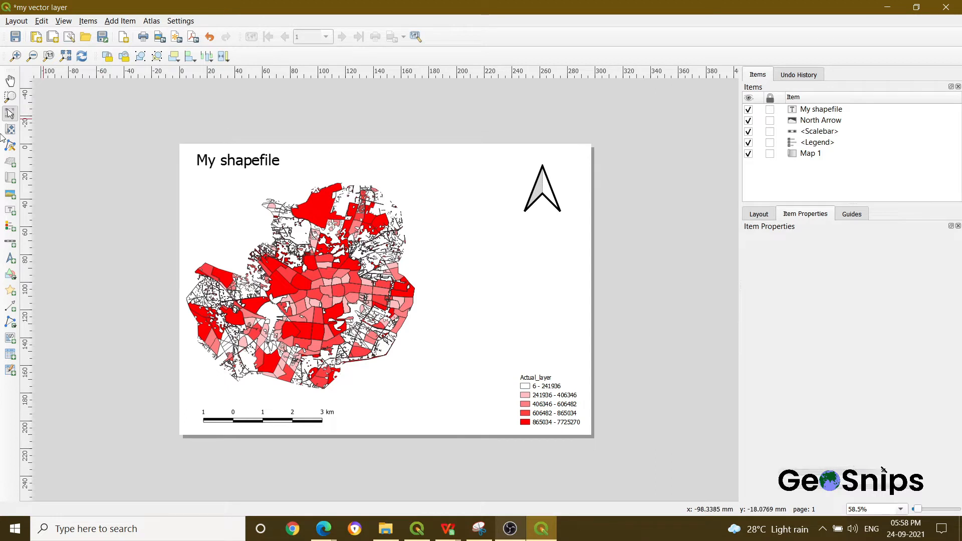
mouse_move(10, 194)
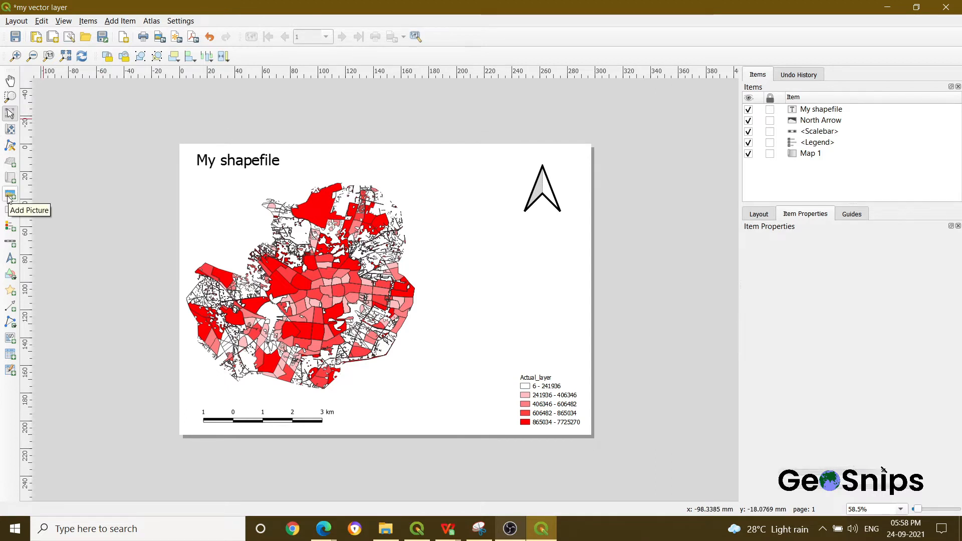
mouse_move(10, 80)
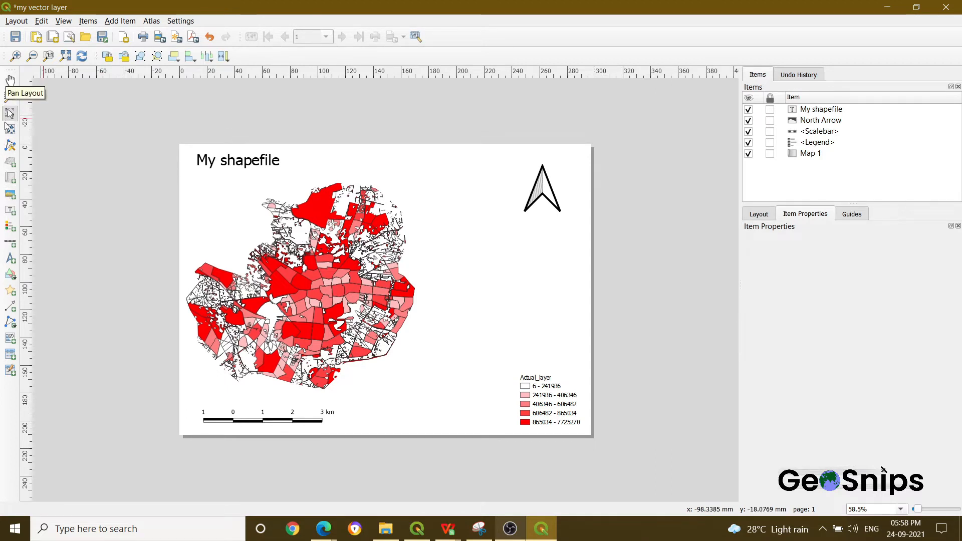
mouse_move(10, 194)
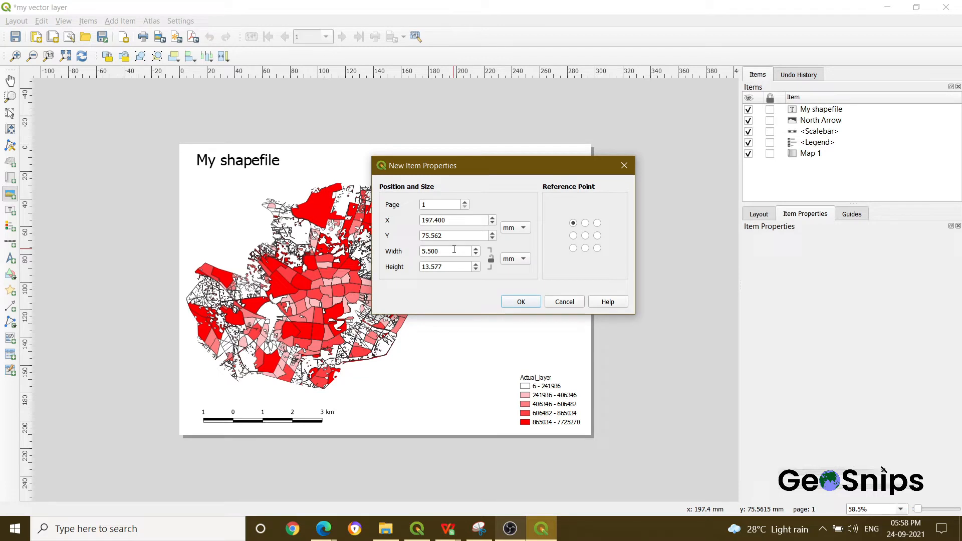
mouse_move(500, 298)
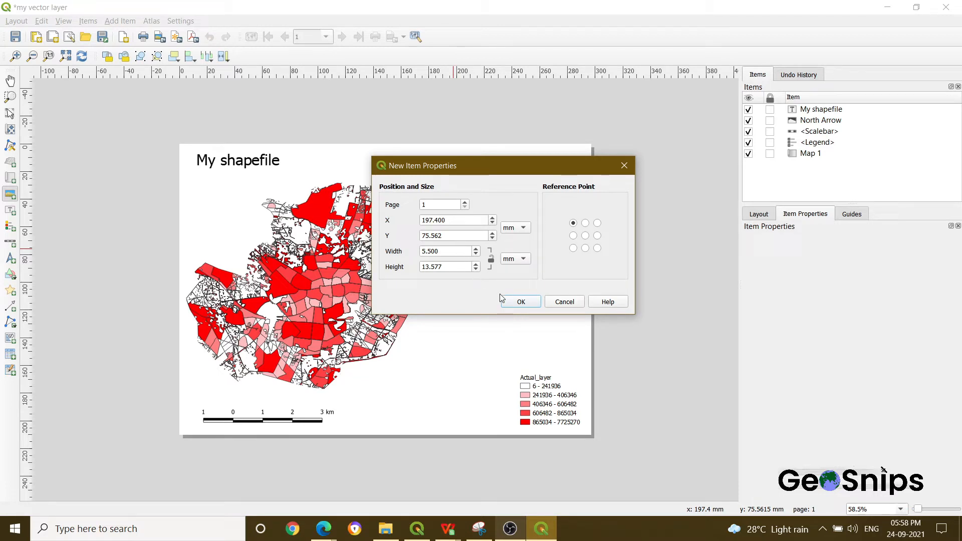
- Confirm the new picture frame's position and size beside the red map in New Item Properties
click(519, 301)
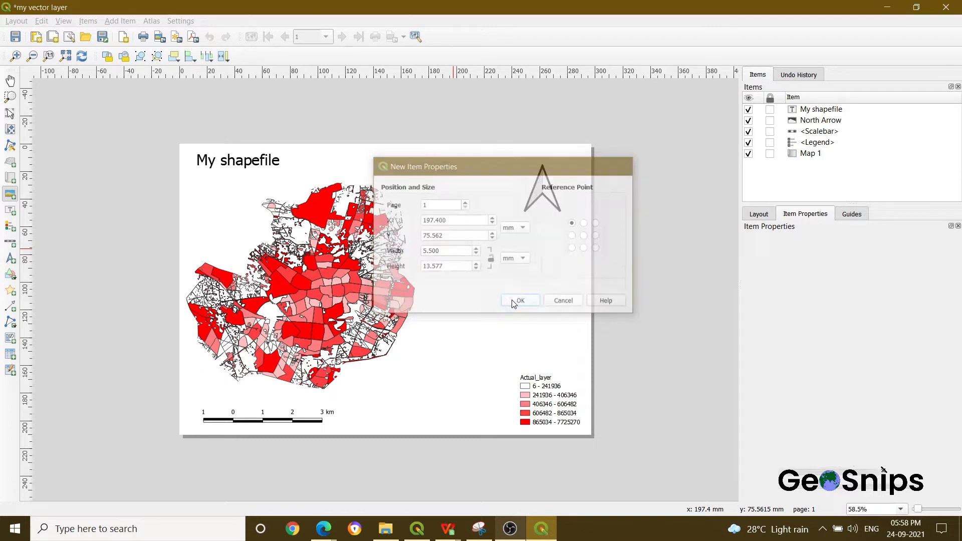
click(520, 300)
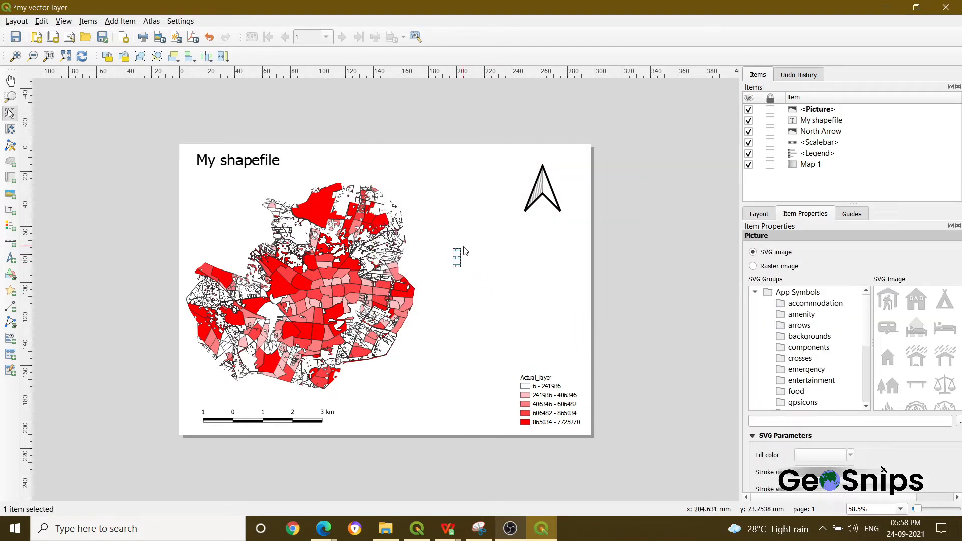
mouse_move(773, 283)
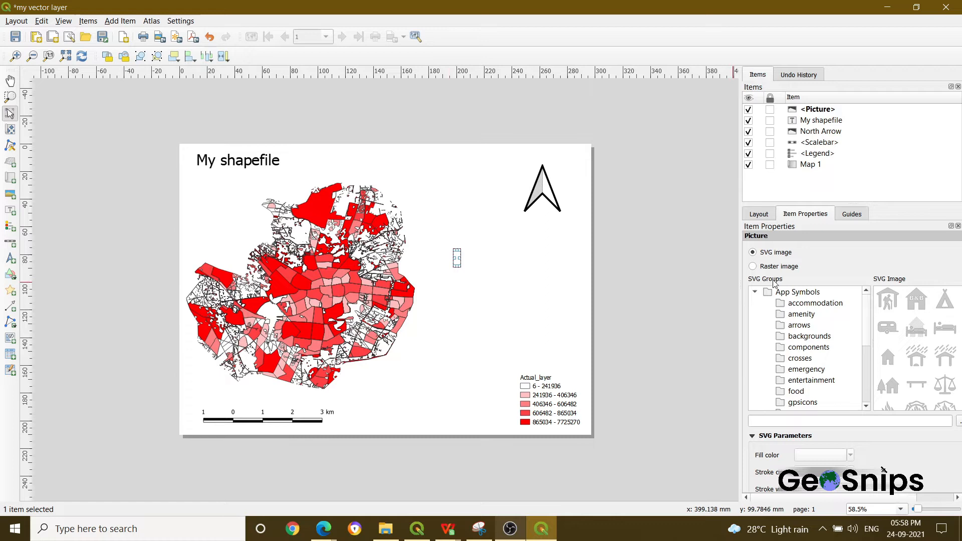
mouse_move(795, 228)
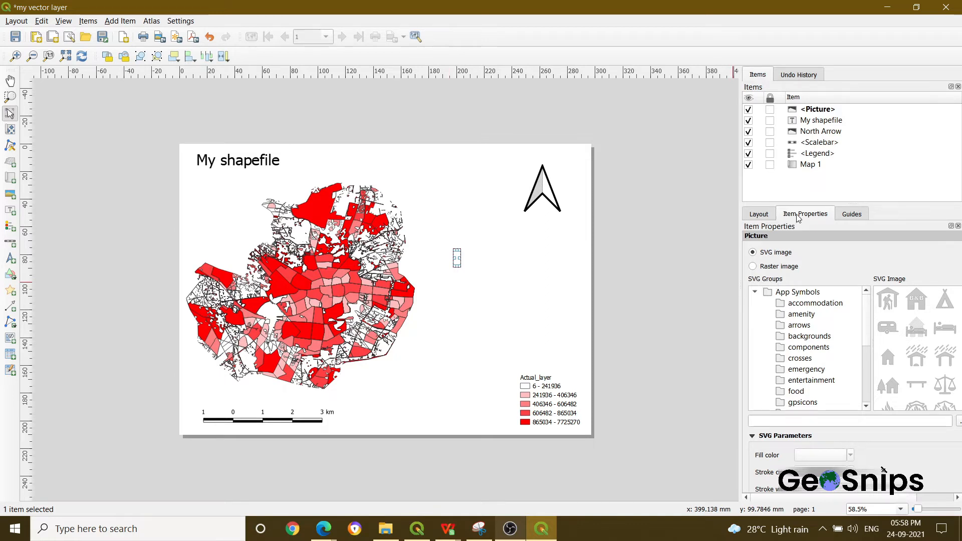
mouse_move(829, 246)
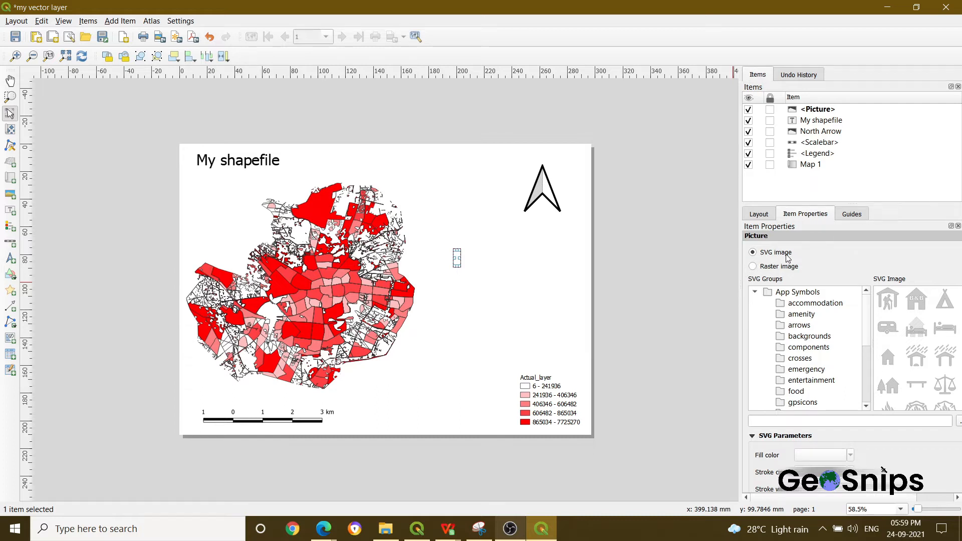
mouse_move(772, 273)
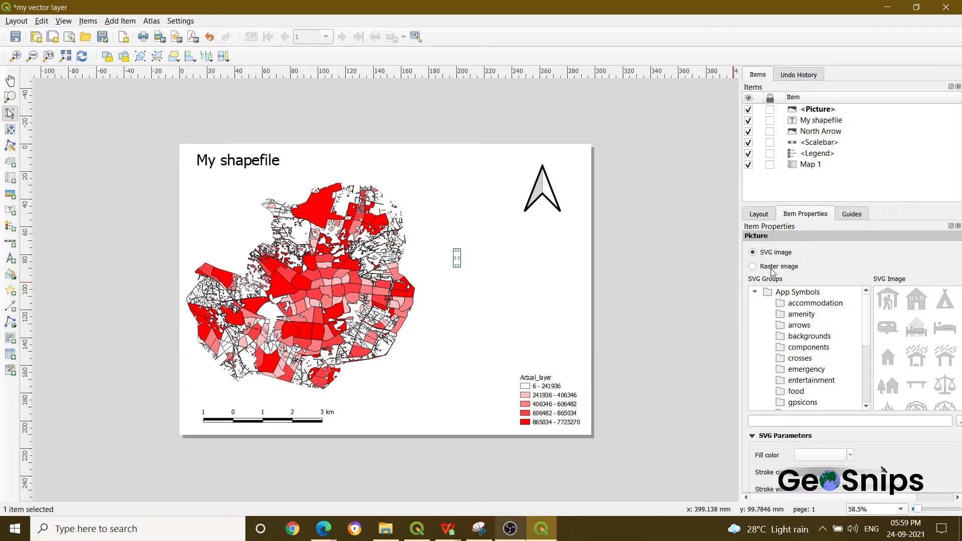
mouse_move(835, 290)
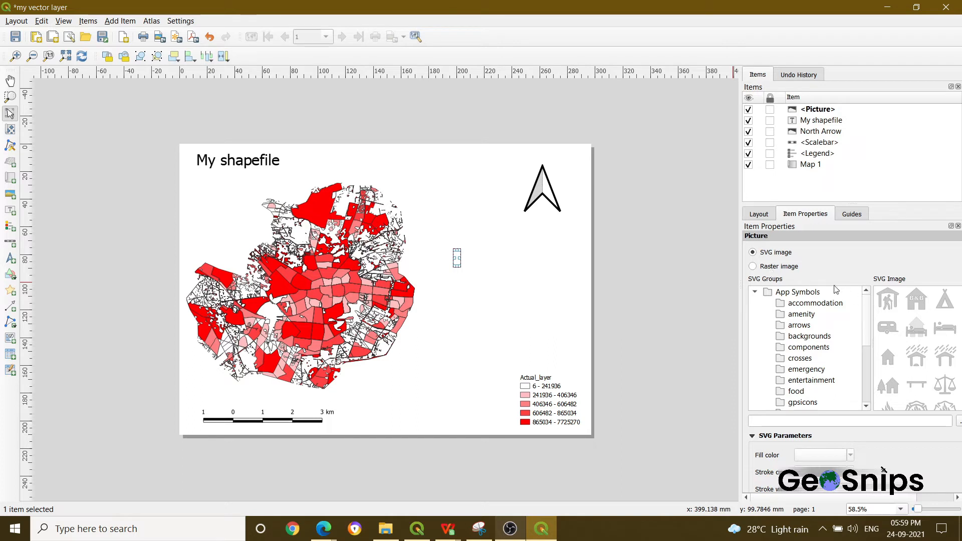
mouse_move(887, 300)
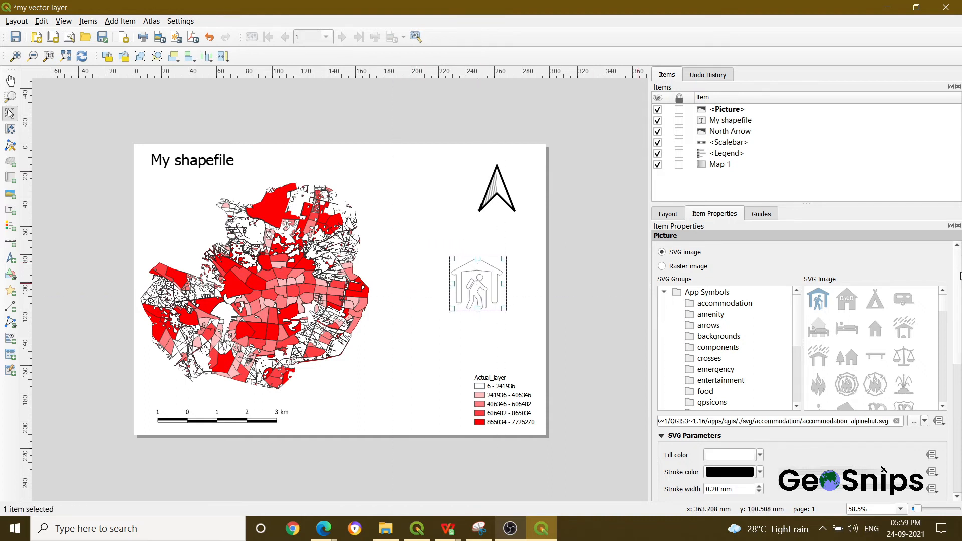
scroll(down, 3)
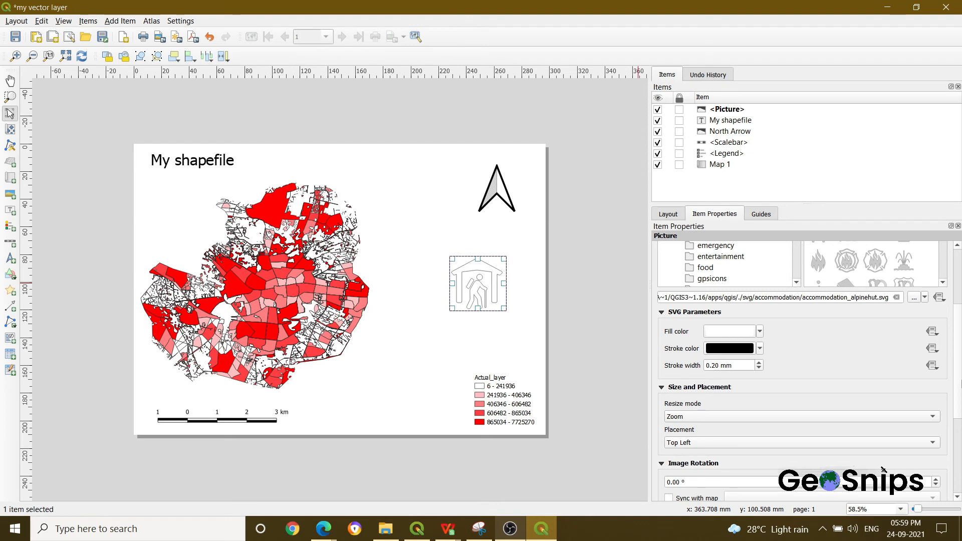
mouse_move(950, 366)
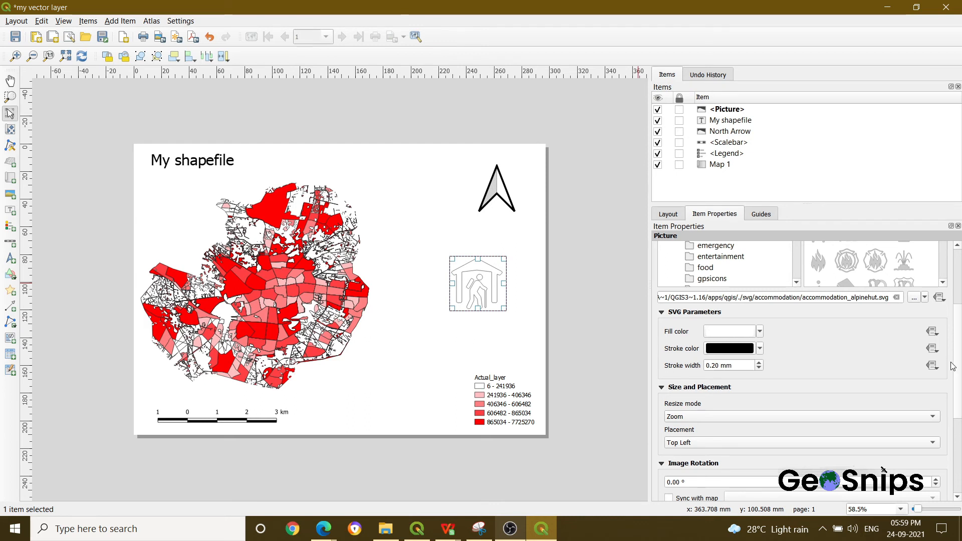